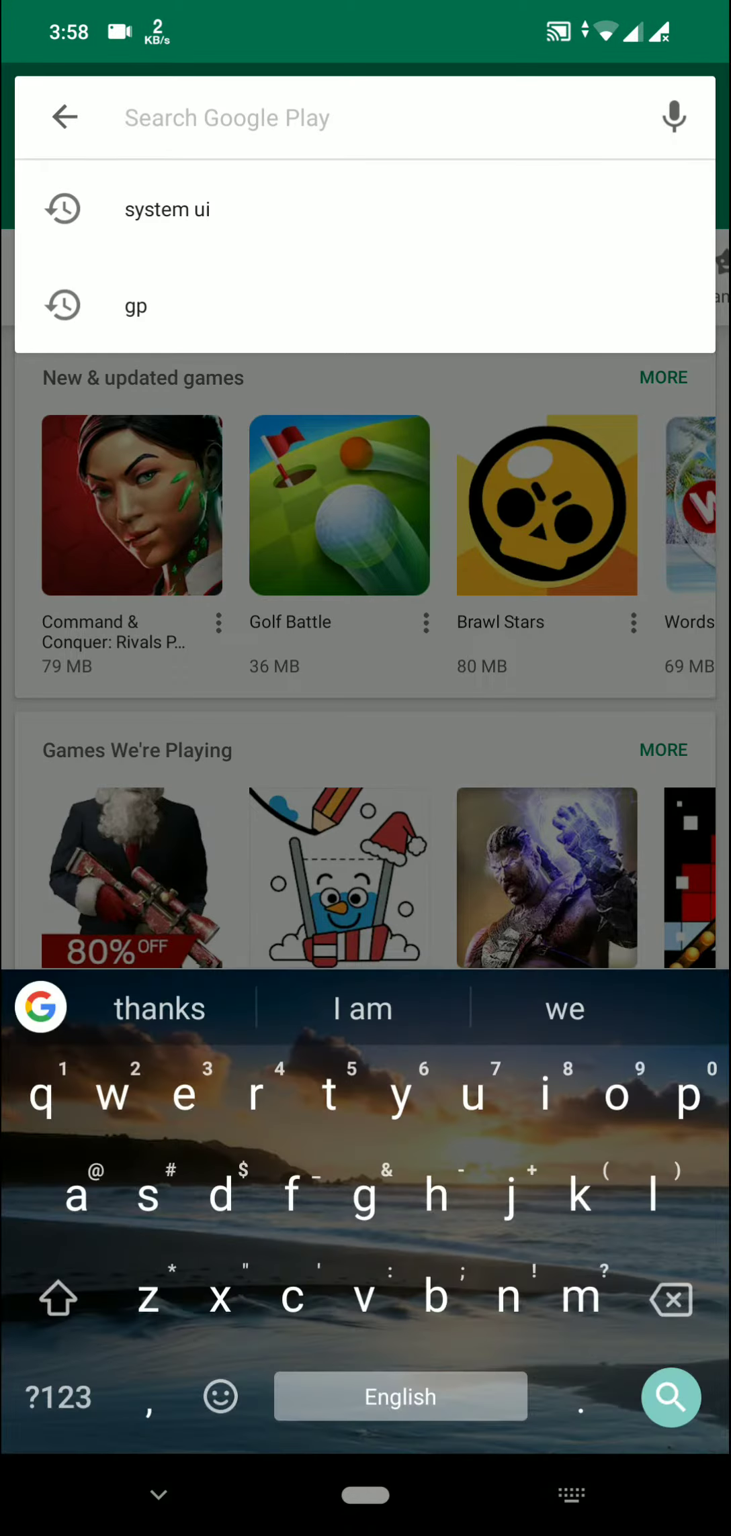
Search the Play Store for "sys" and open the UI Tuner Launcher listing.
{"action": "type", "text": "sys"}
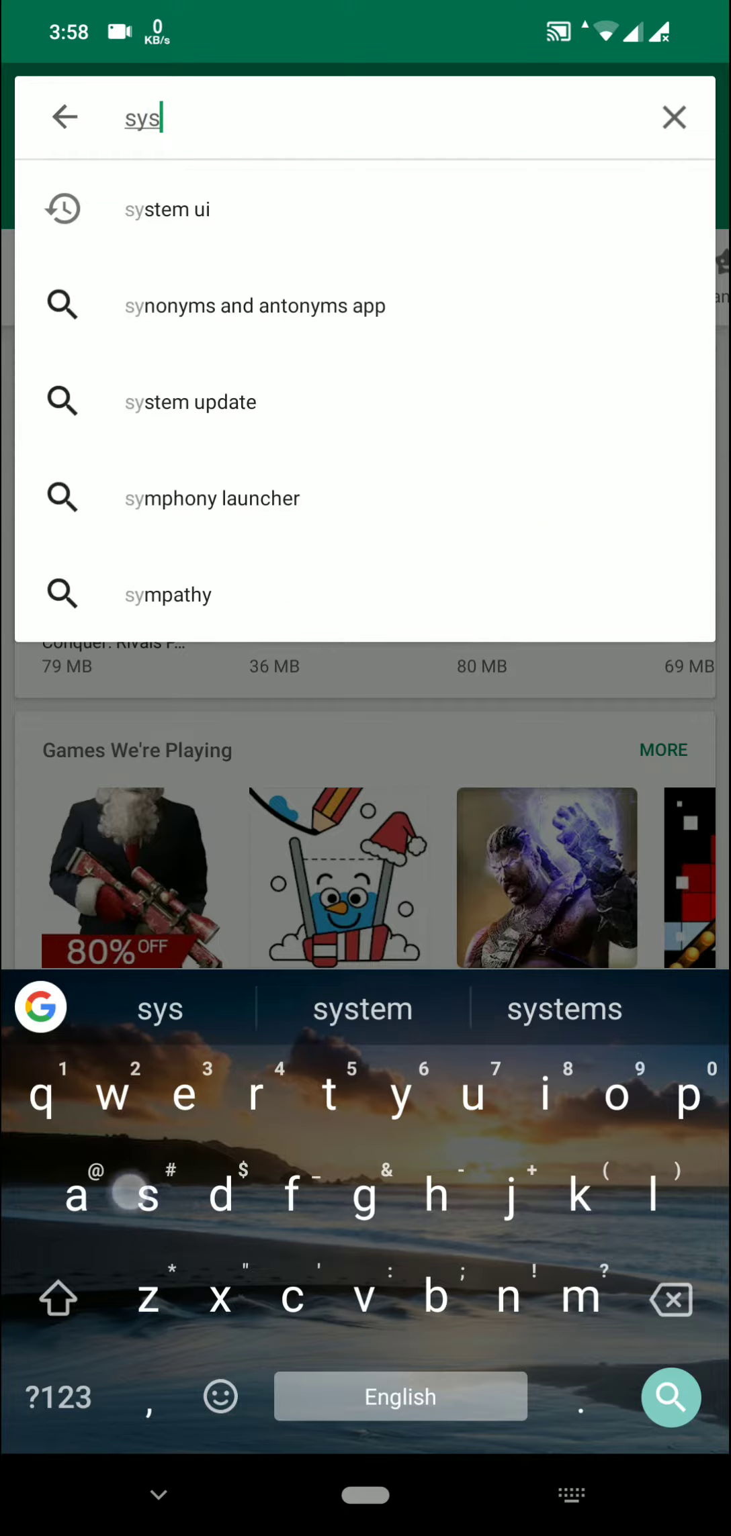
{"action": "left_click", "coordinate": [167, 210]}
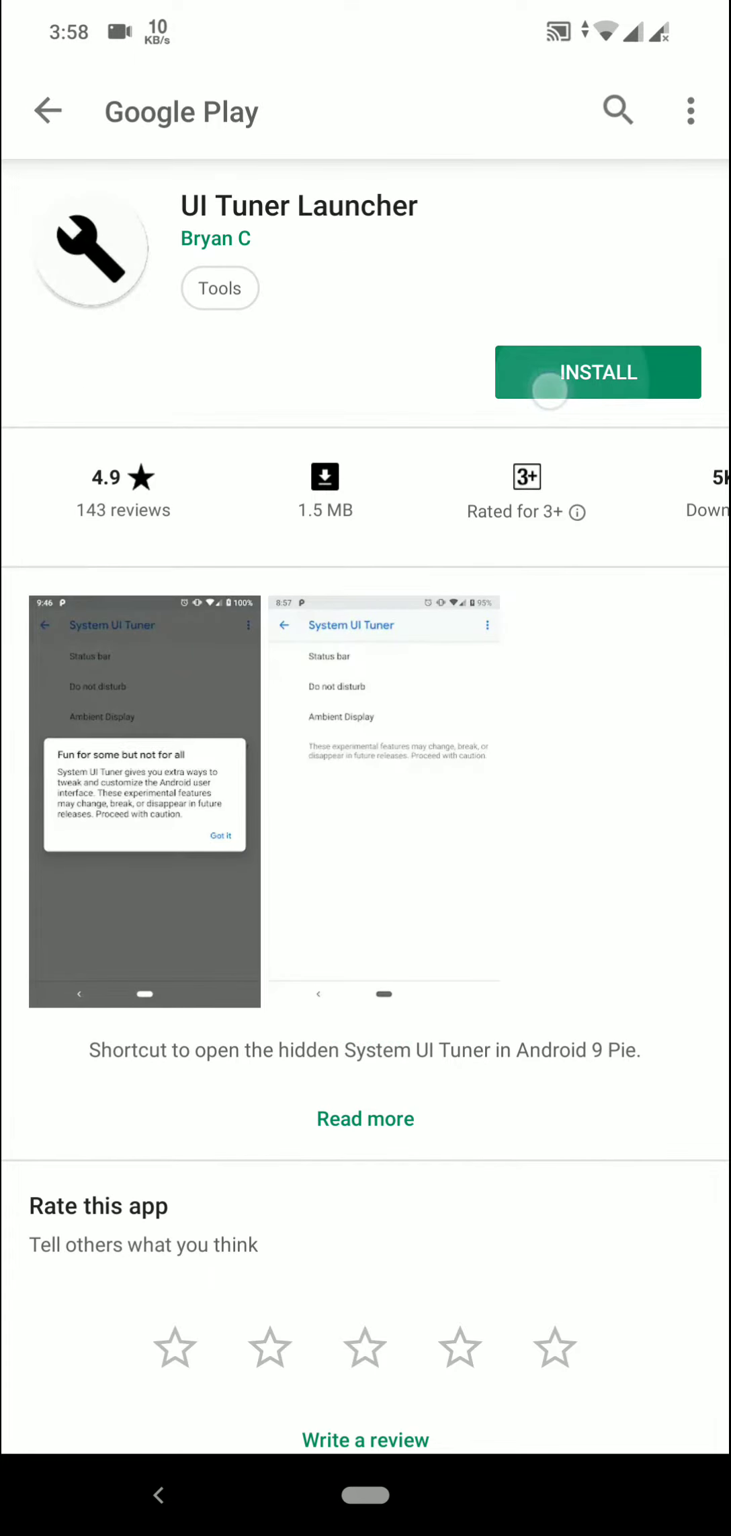
Install UI Tuner Launcher from its store page.
{"action": "left_click", "coordinate": [598, 372]}
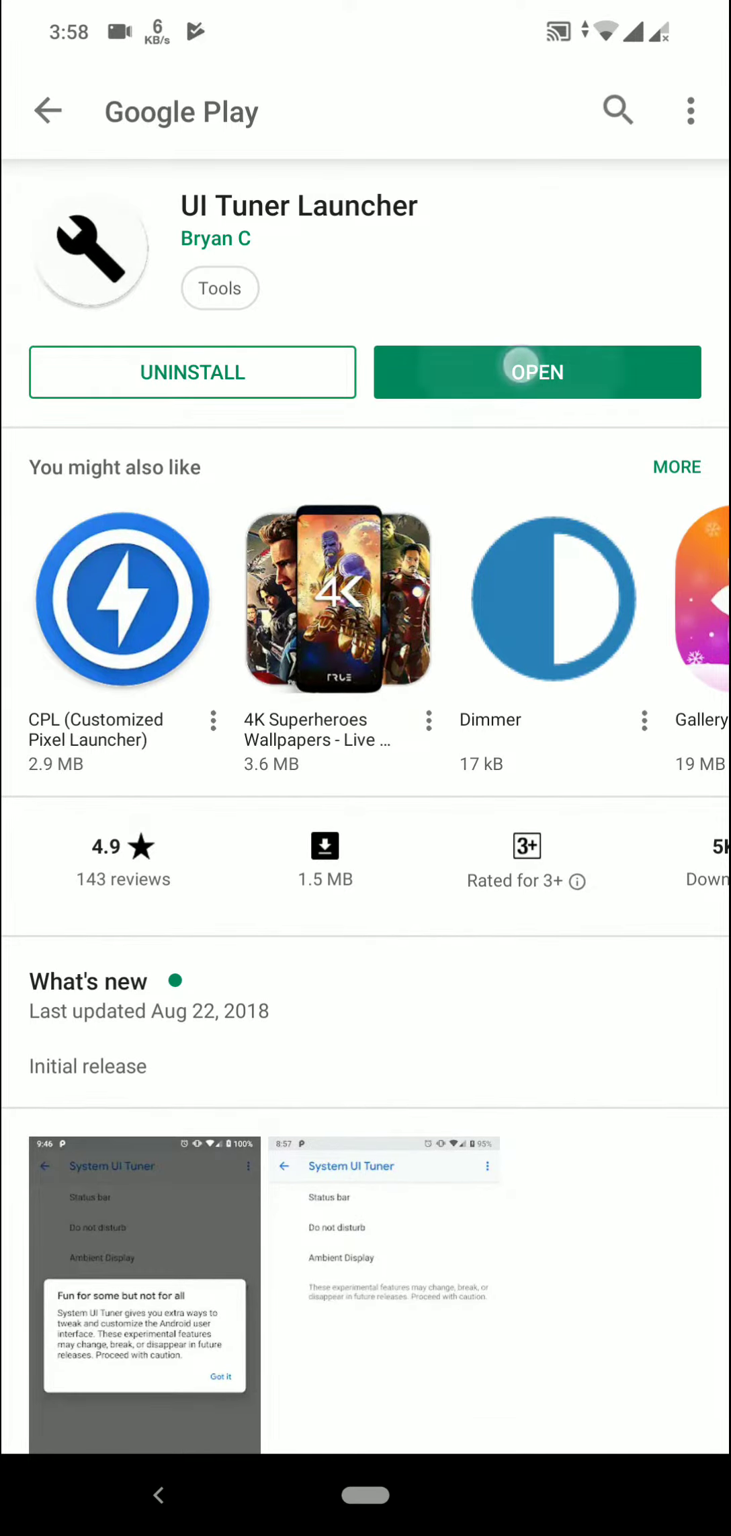
Launch the tuner and set the Status bar Battery option to Always show percentage.
{"action": "left_click", "coordinate": [520, 372]}
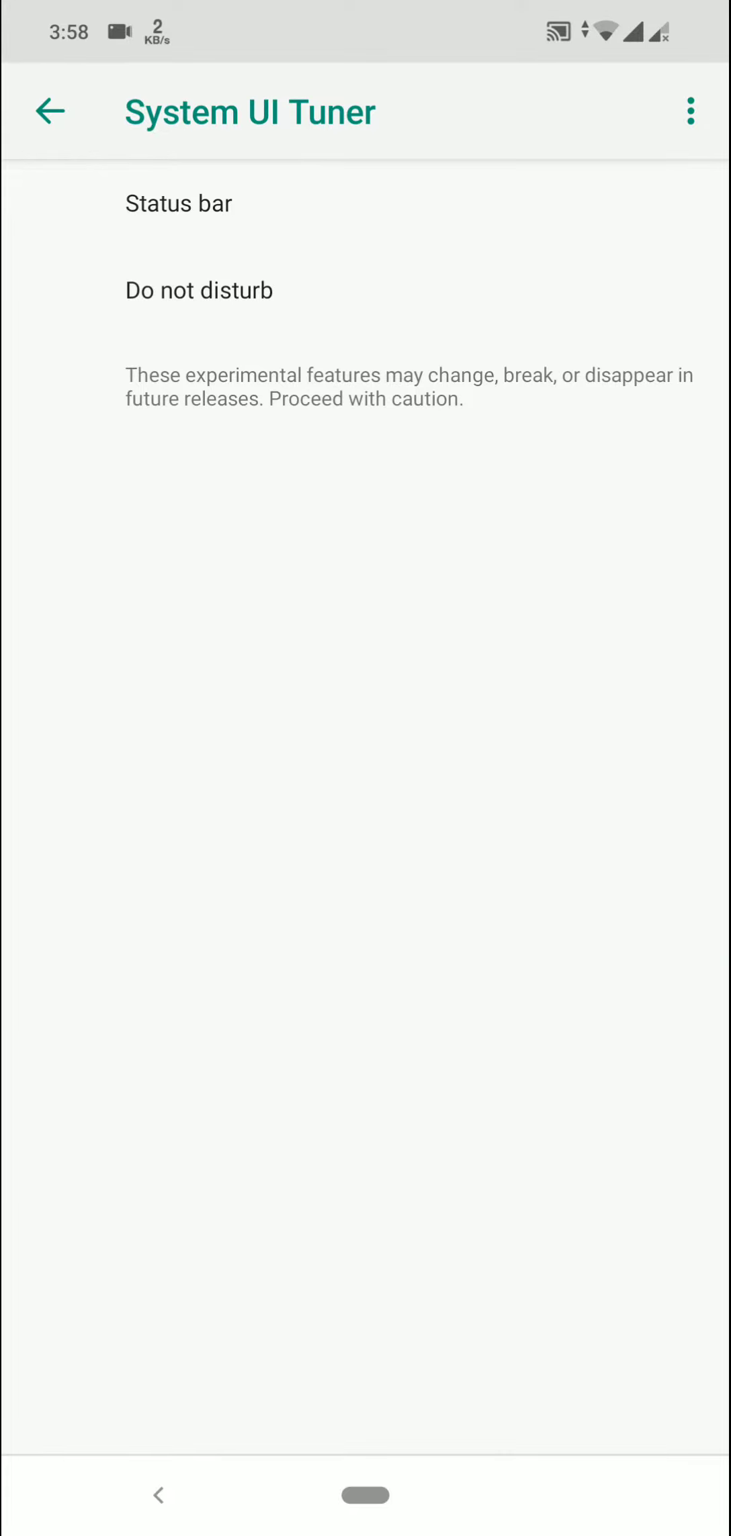
{"action": "left_click", "coordinate": [178, 204]}
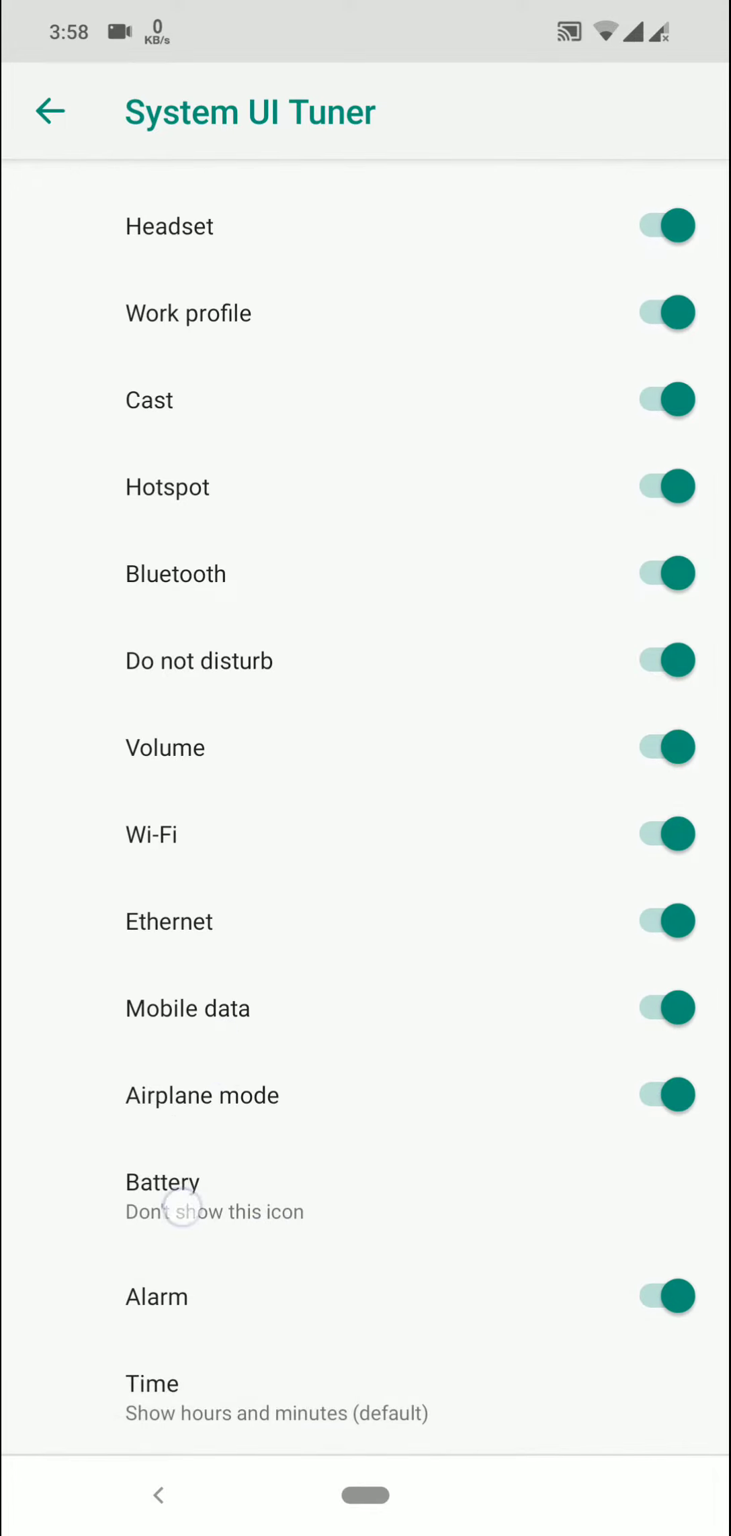
{"action": "left_click", "coordinate": [181, 1196]}
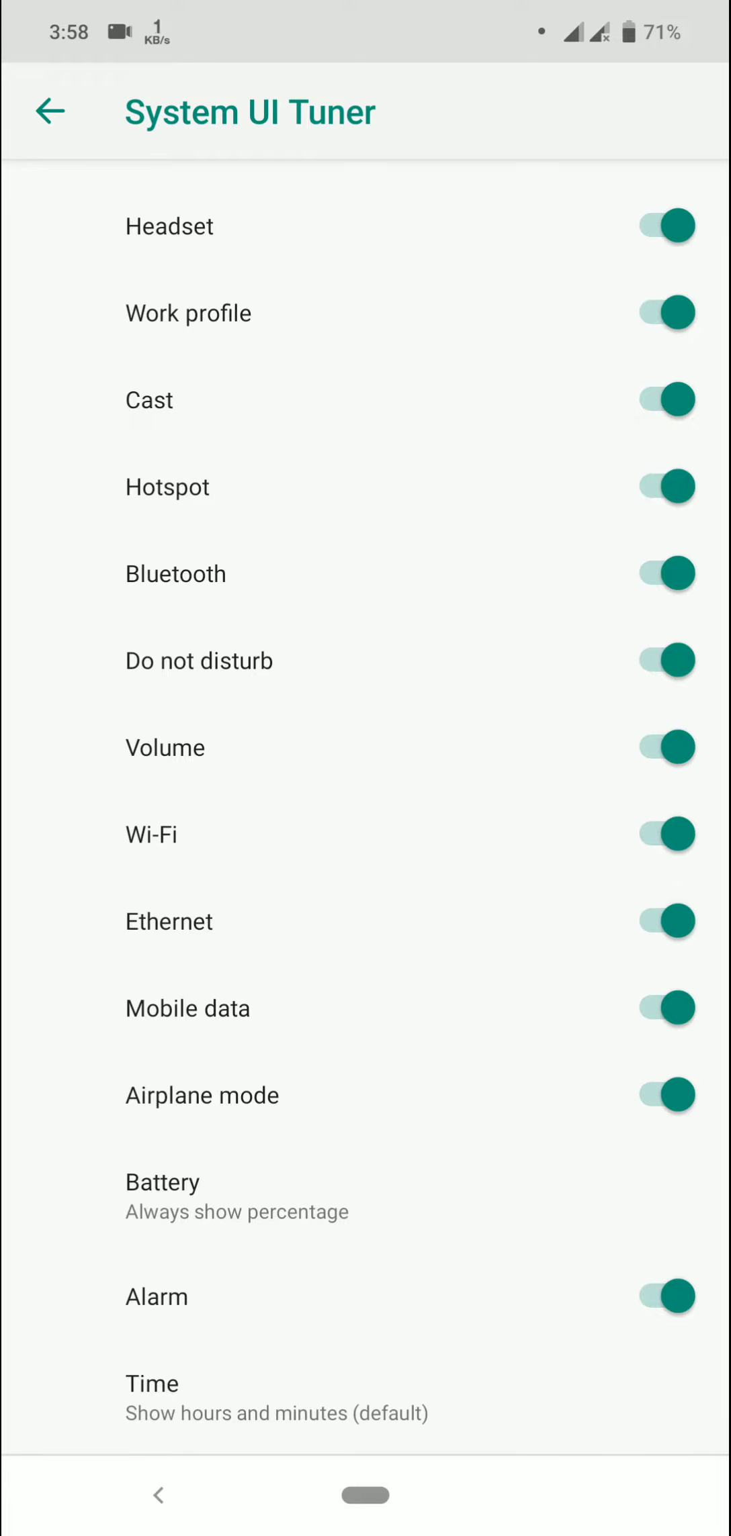
Set the Time option to show hours, minutes, and seconds, then return to Google Play.
{"action": "left_click", "coordinate": [152, 1398]}
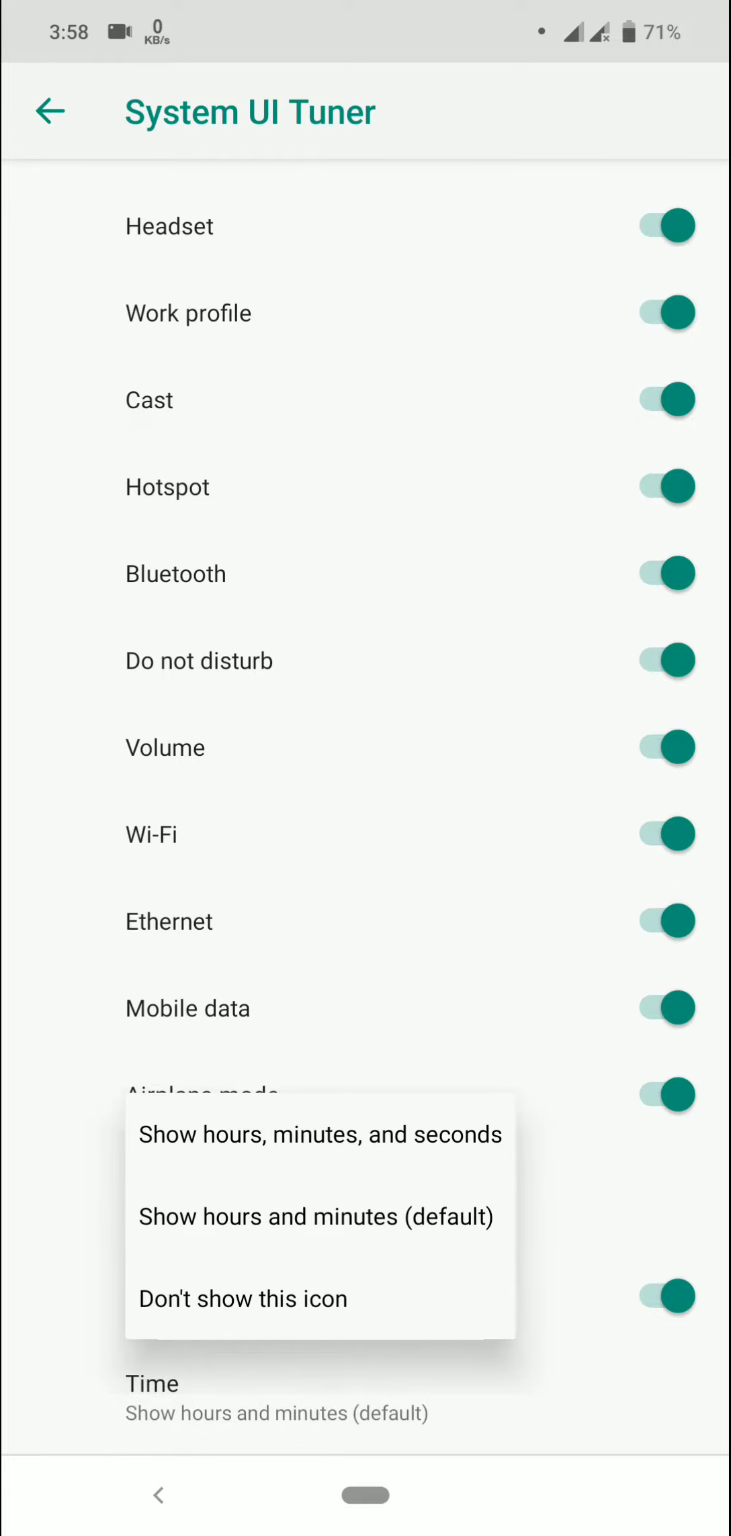
{"action": "left_click", "coordinate": [320, 1135]}
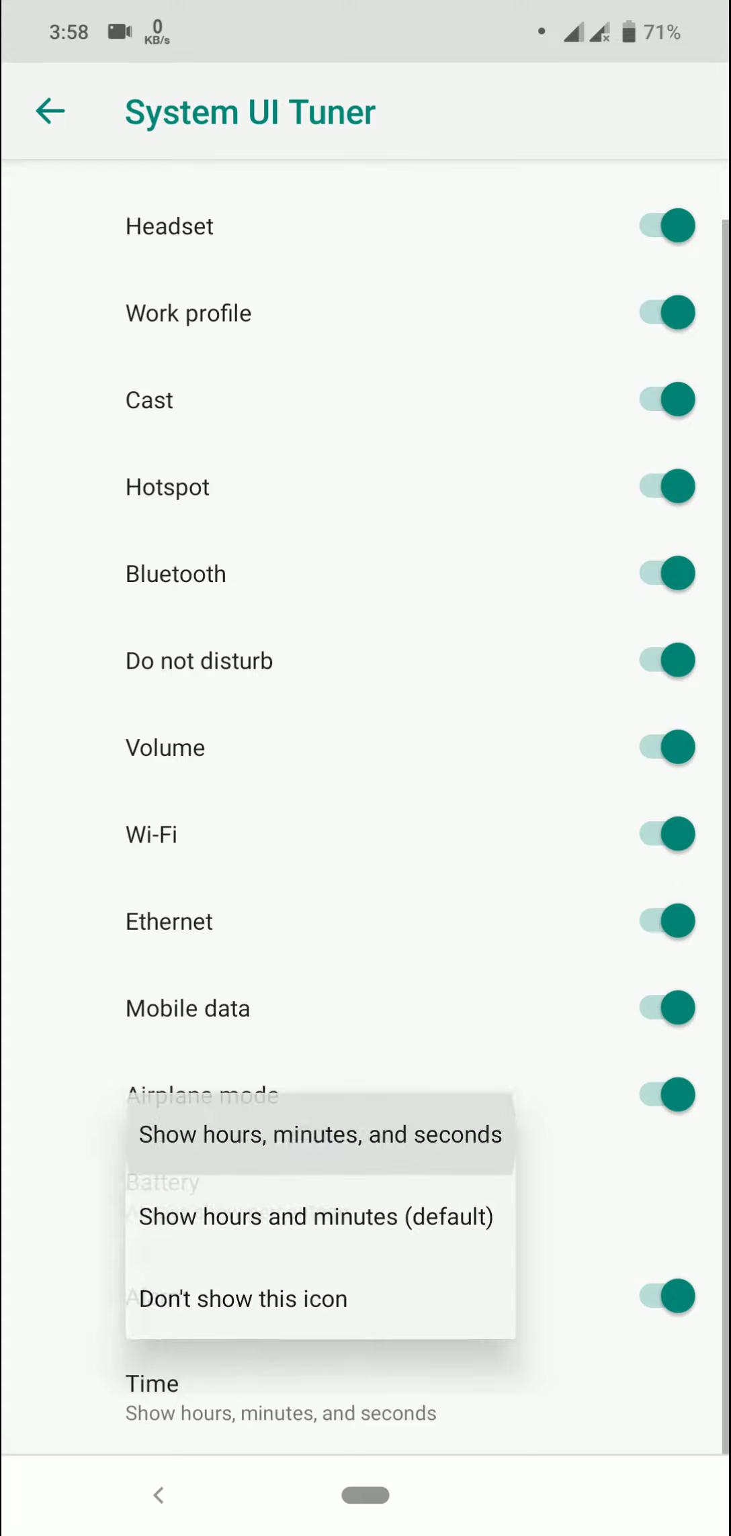
{"action": "left_click", "coordinate": [318, 1135]}
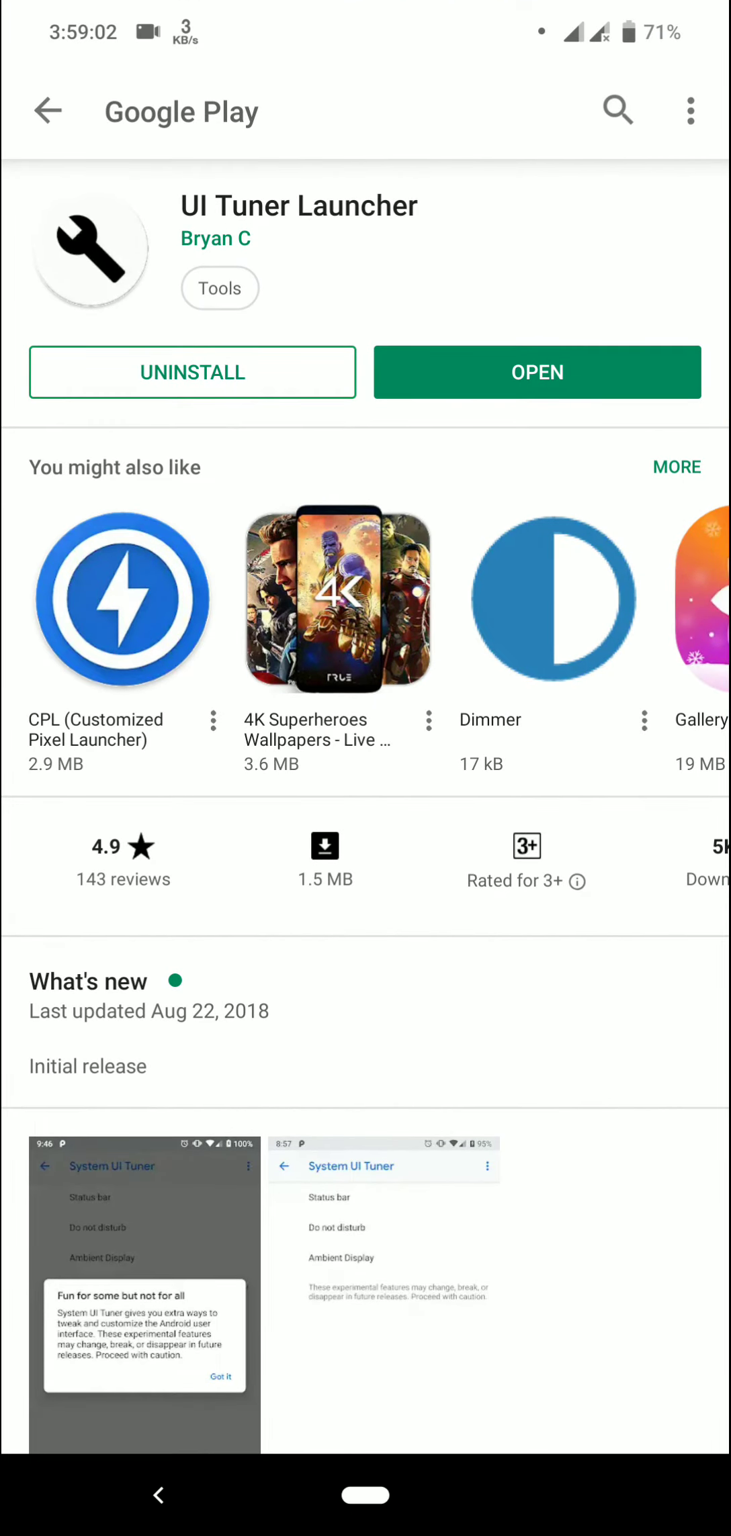
Uninstall UI Tuner Launcher and confirm with OK.
{"action": "left_click", "coordinate": [192, 372]}
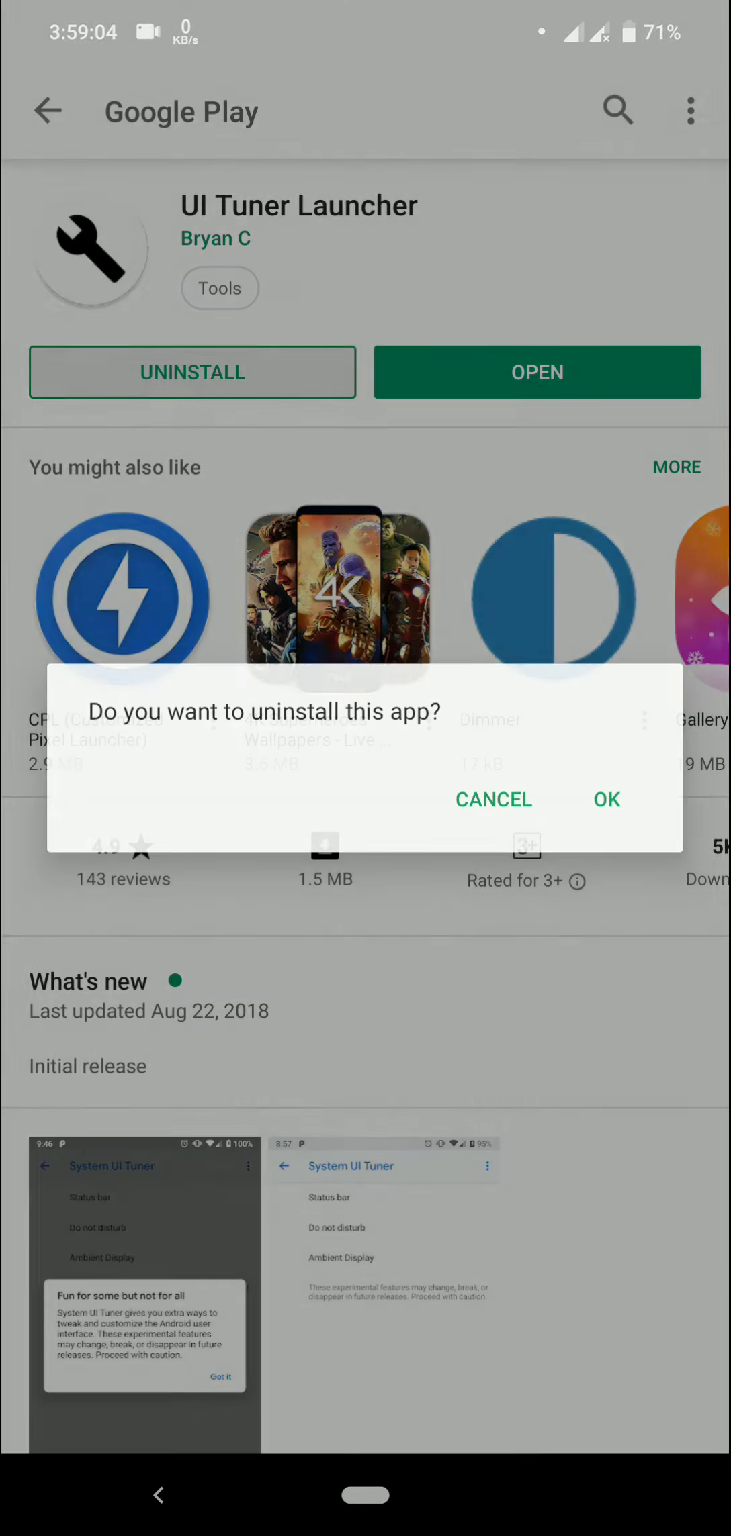
{"action": "left_click", "coordinate": [606, 801]}
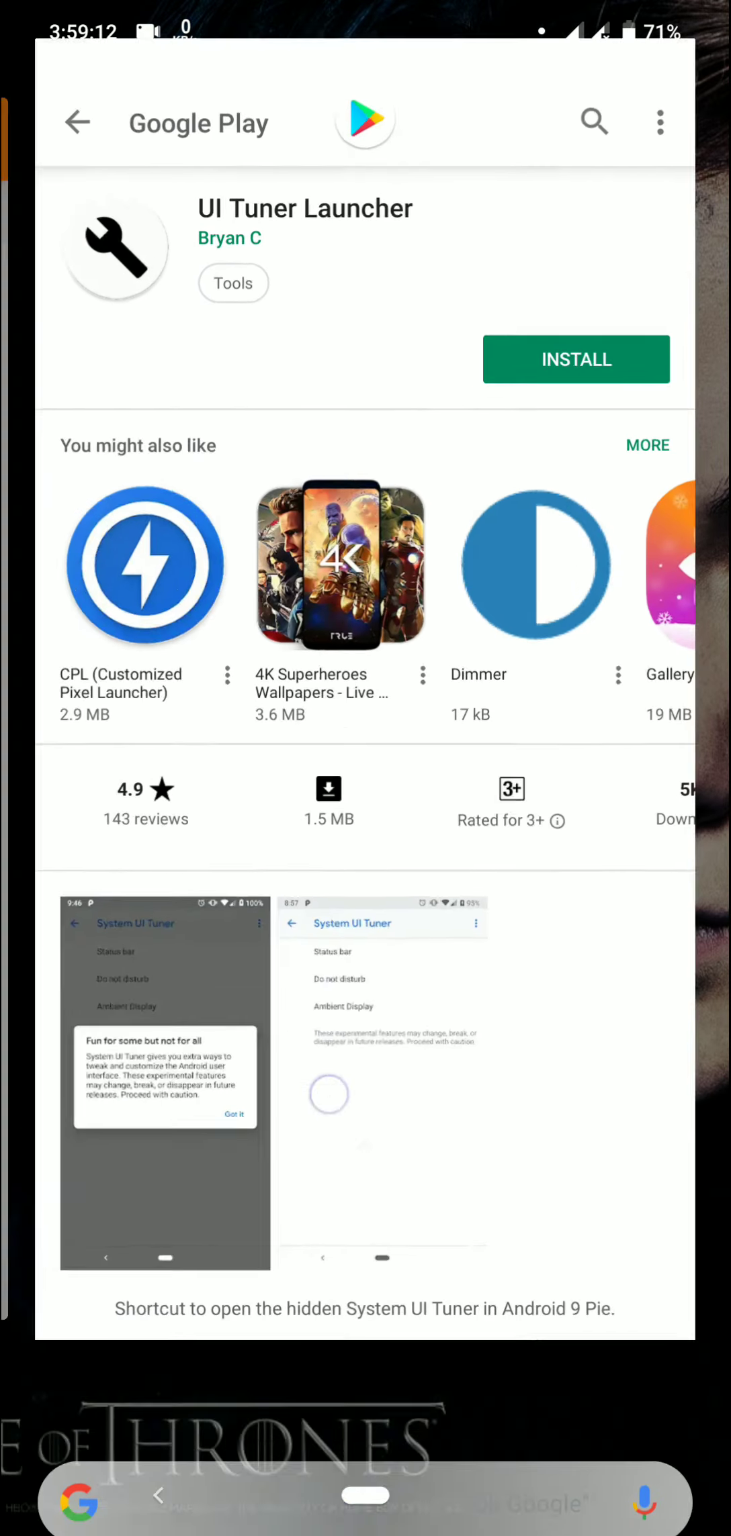
{"action": "scroll", "scroll_direction": "down", "scroll_amount": 3}
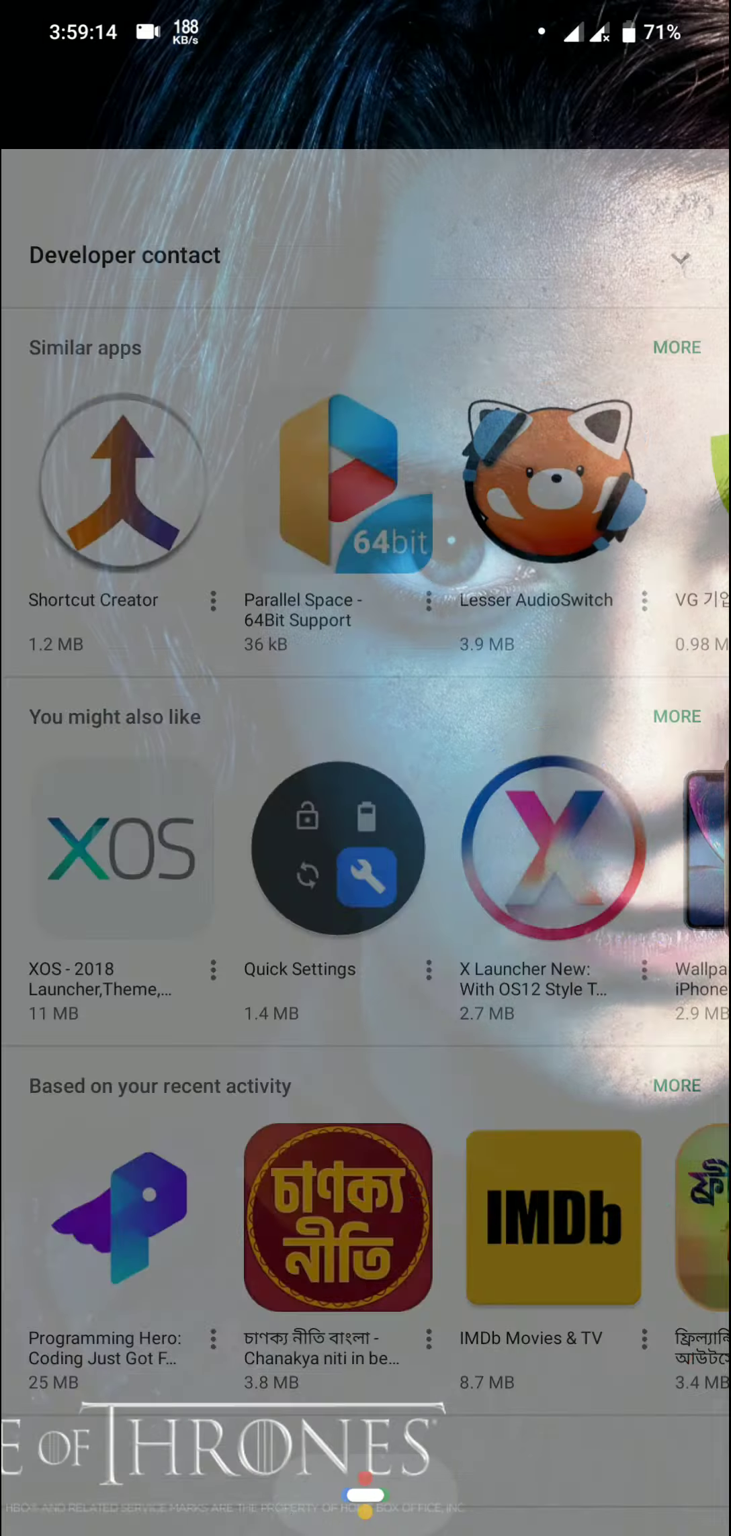